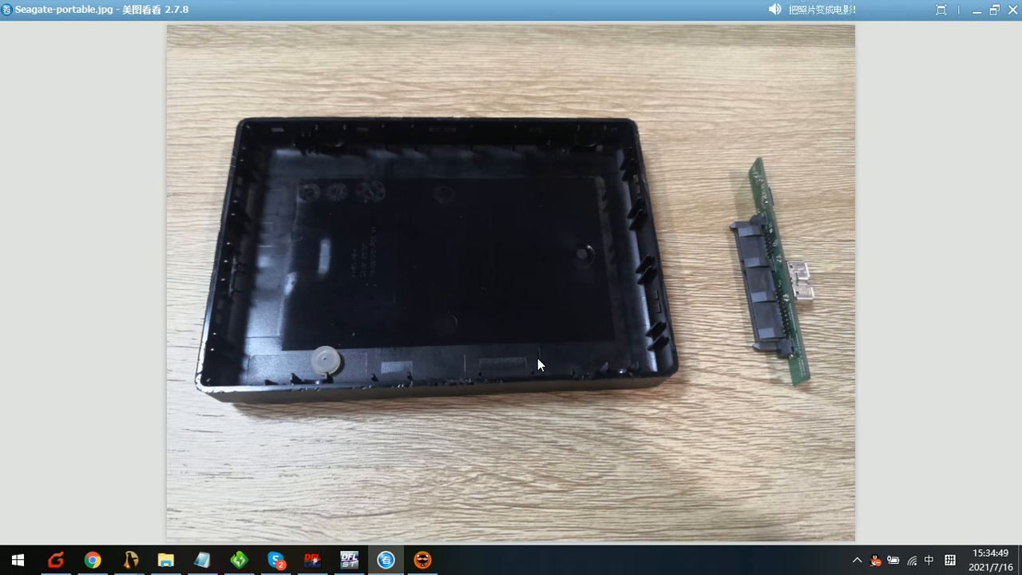
{"action": "mouse_move", "coordinate": [498, 316]}
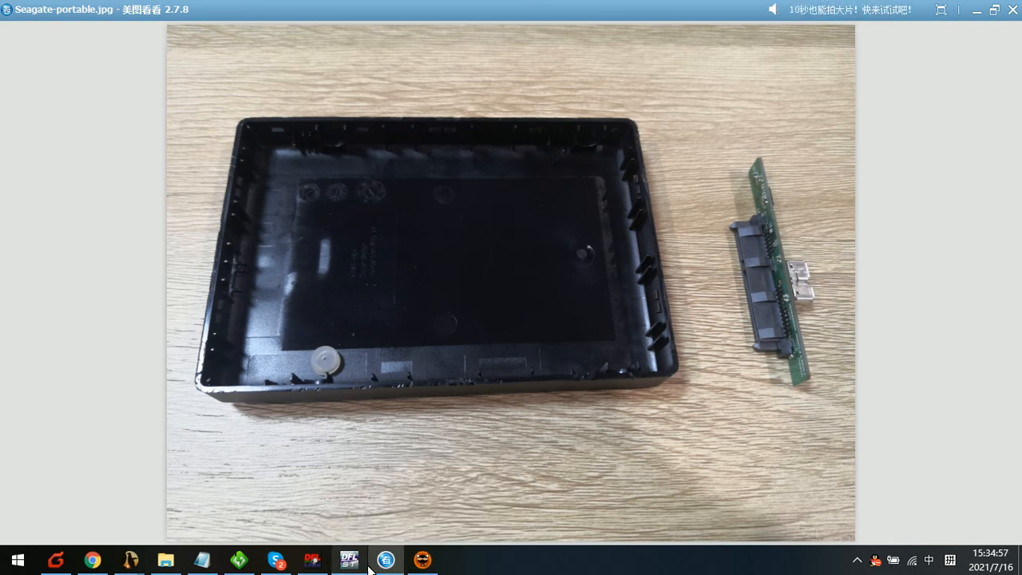
Bring DFL-ST forward to review the COM log reporting the partition format success
{"action": "left_click", "coordinate": [349, 559]}
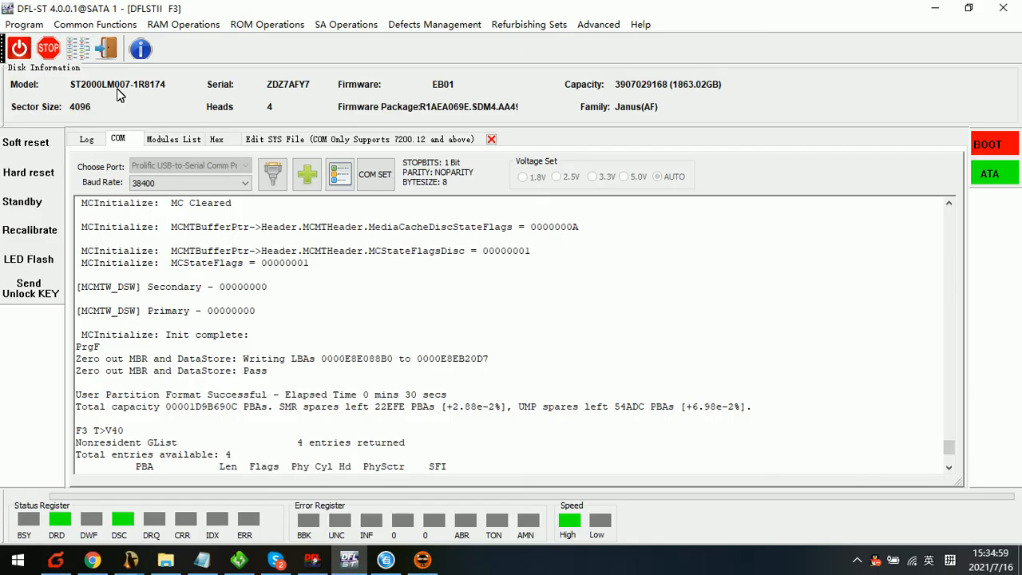
{"action": "mouse_move", "coordinate": [147, 106]}
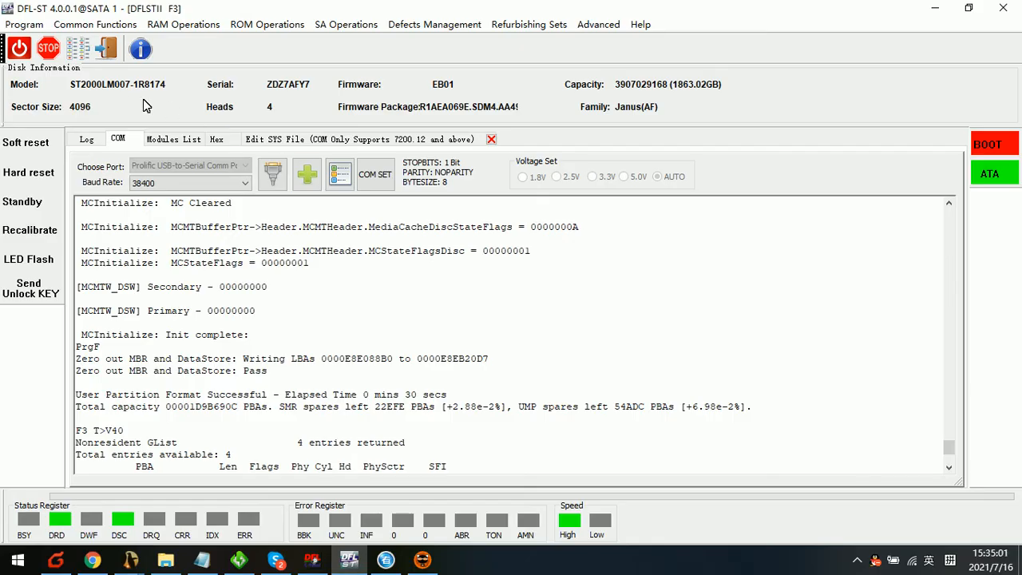
{"action": "mouse_move", "coordinate": [437, 110]}
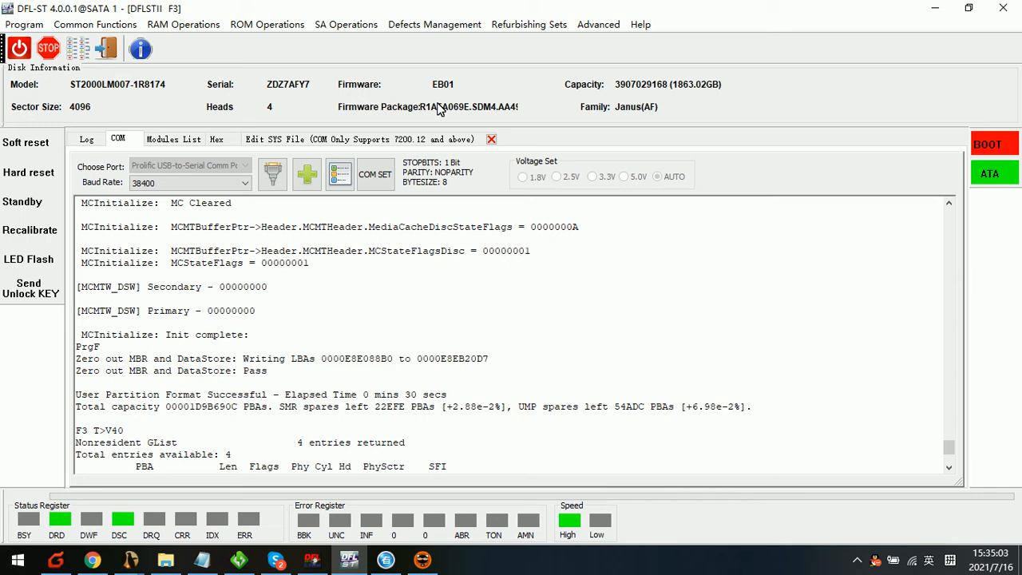
{"action": "mouse_move", "coordinate": [120, 96]}
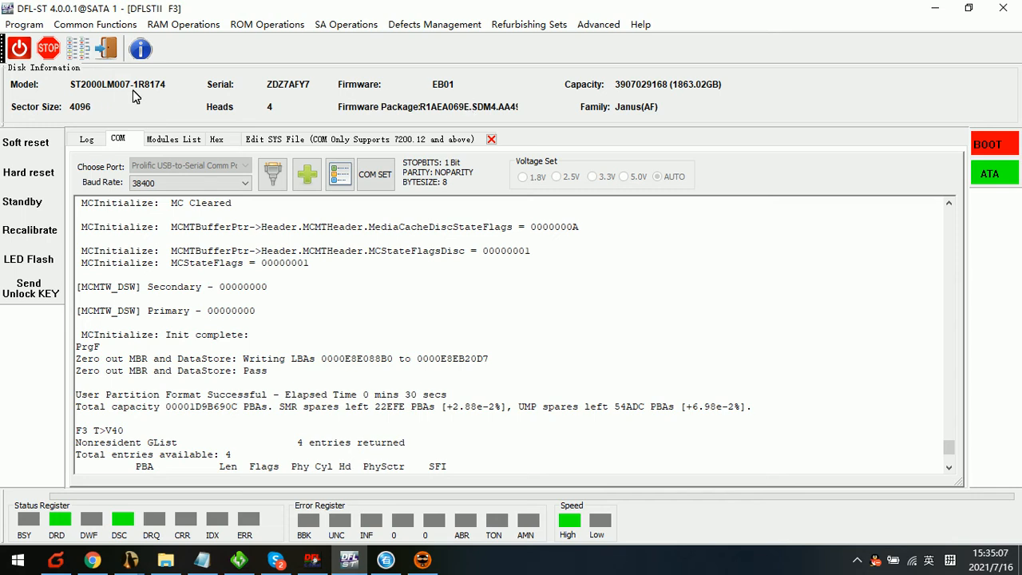
{"action": "mouse_move", "coordinate": [439, 96]}
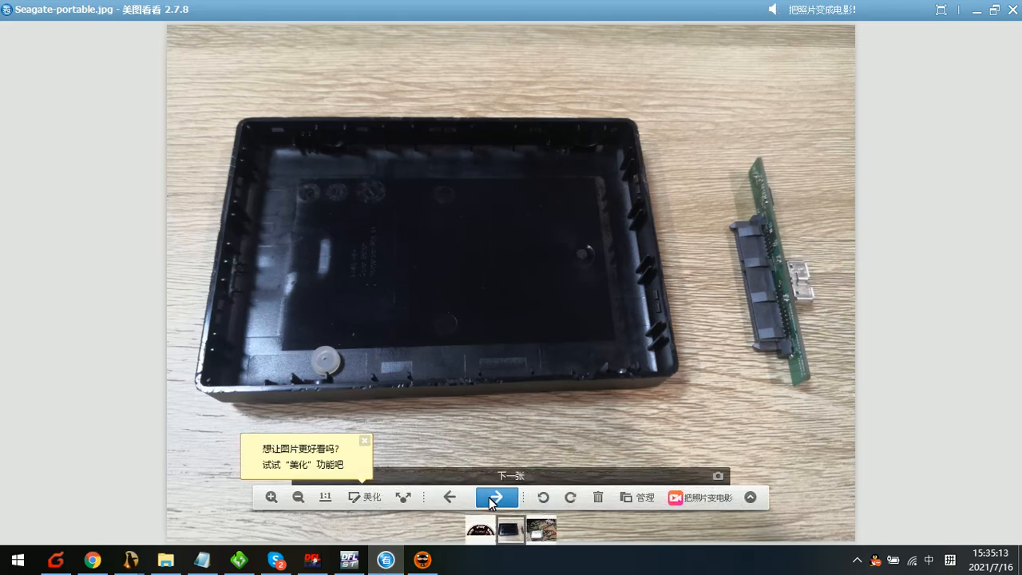
Advance to Seagate-portable-recovery-2.jpg showing the bare drive wired to the repair hardware
{"action": "left_click", "coordinate": [495, 496]}
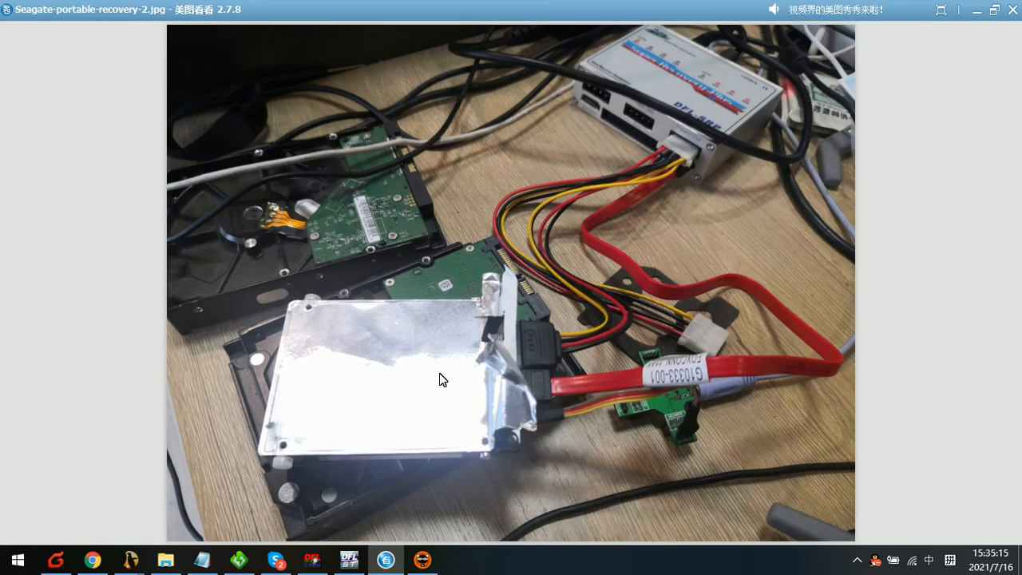
{"action": "mouse_move", "coordinate": [467, 385]}
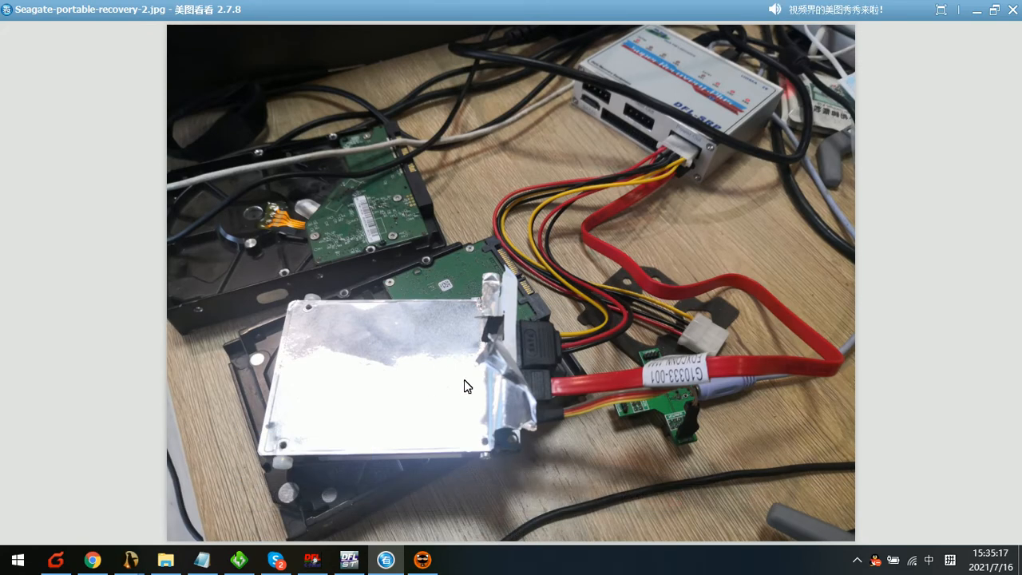
{"action": "mouse_move", "coordinate": [594, 380]}
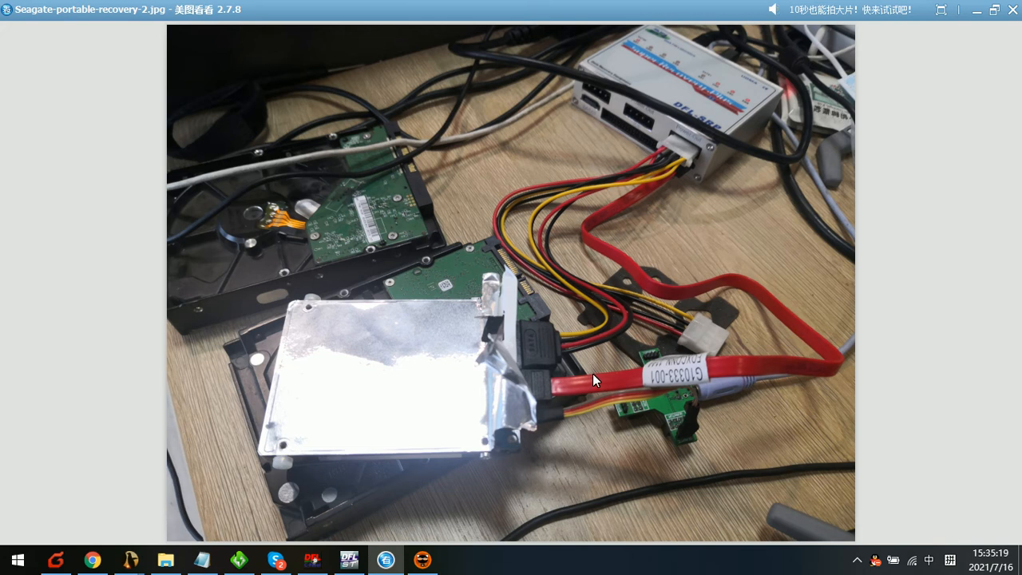
{"action": "mouse_move", "coordinate": [535, 388]}
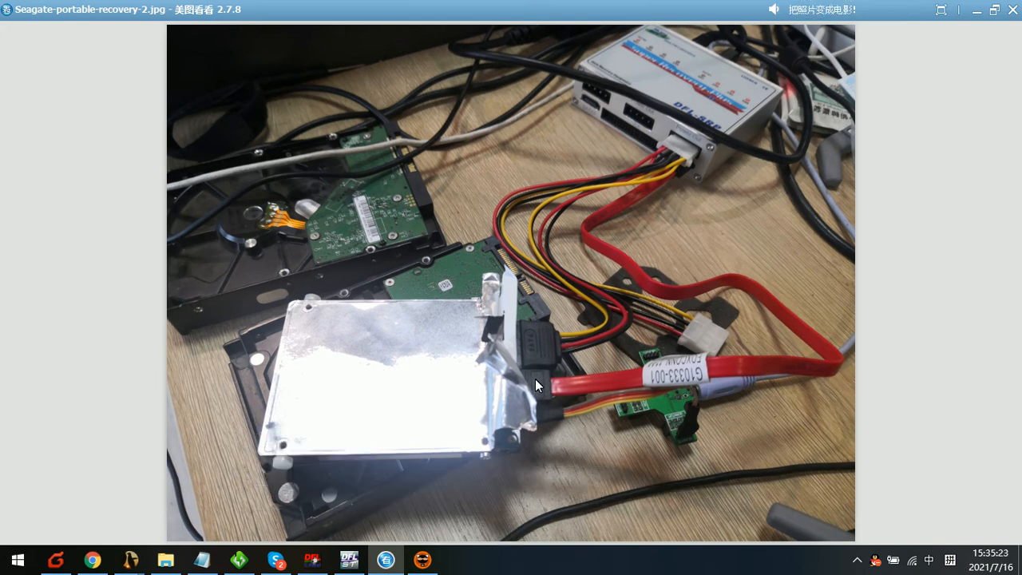
{"action": "mouse_move", "coordinate": [489, 372]}
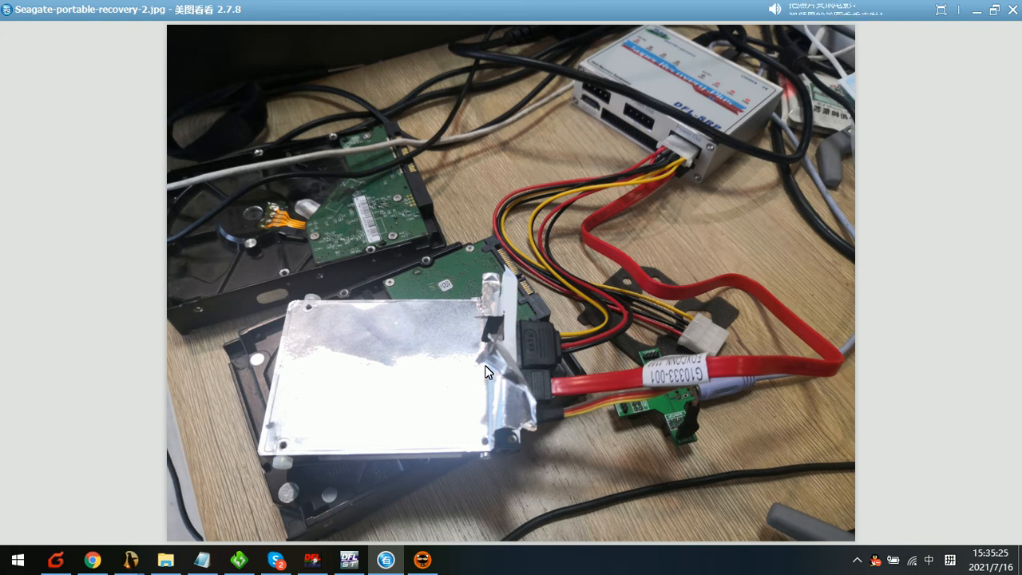
{"action": "mouse_move", "coordinate": [688, 151]}
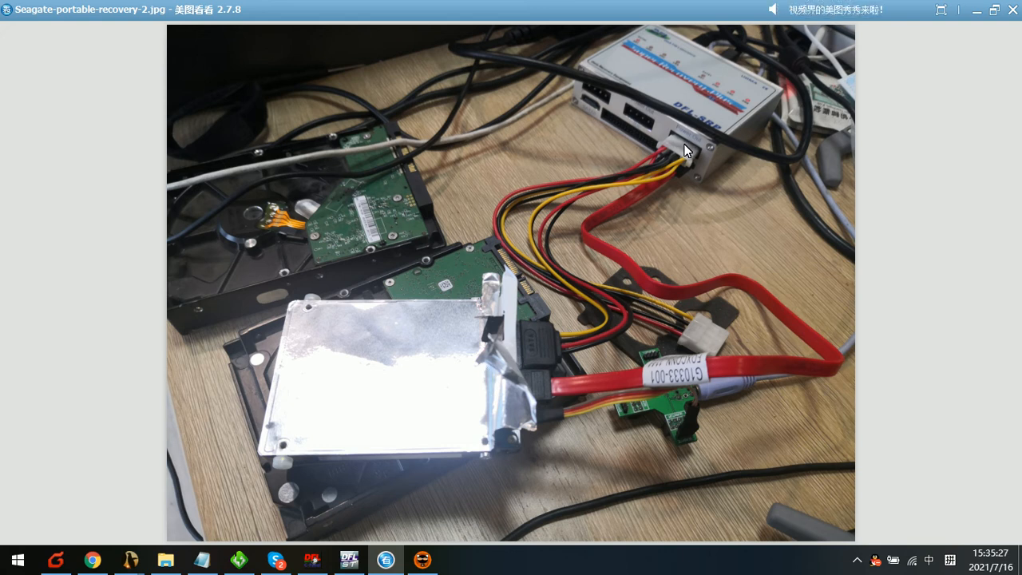
{"action": "mouse_move", "coordinate": [667, 185]}
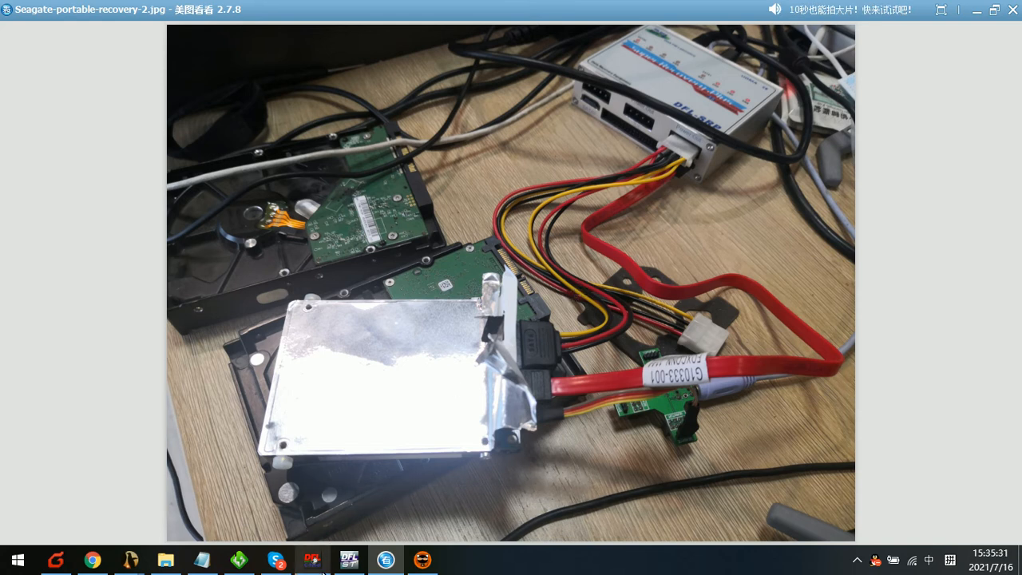
Return to DFL-ST and begin Read SYS Files from SA Operations to back up the service area
{"action": "left_click", "coordinate": [349, 559]}
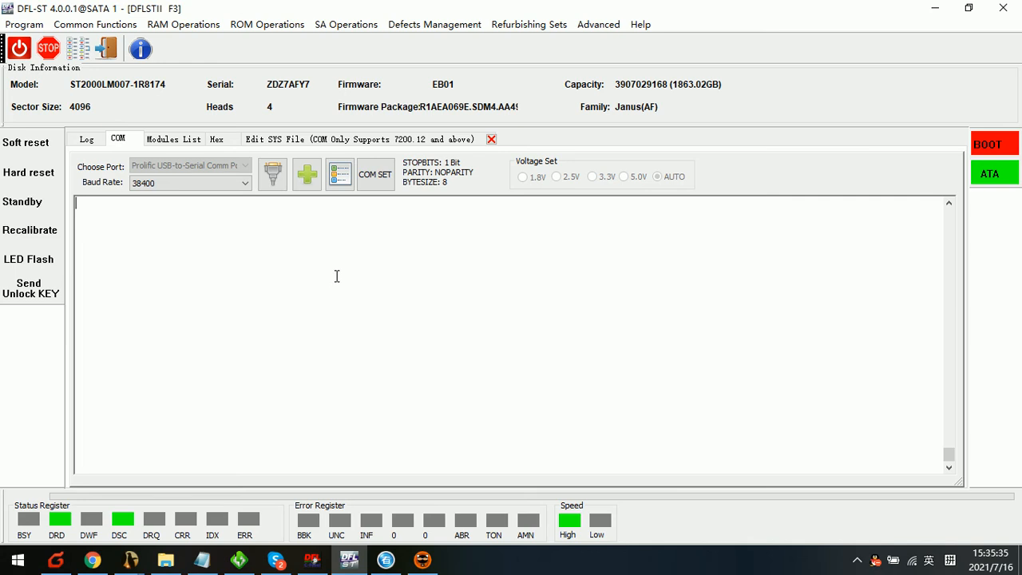
{"action": "mouse_move", "coordinate": [297, 279]}
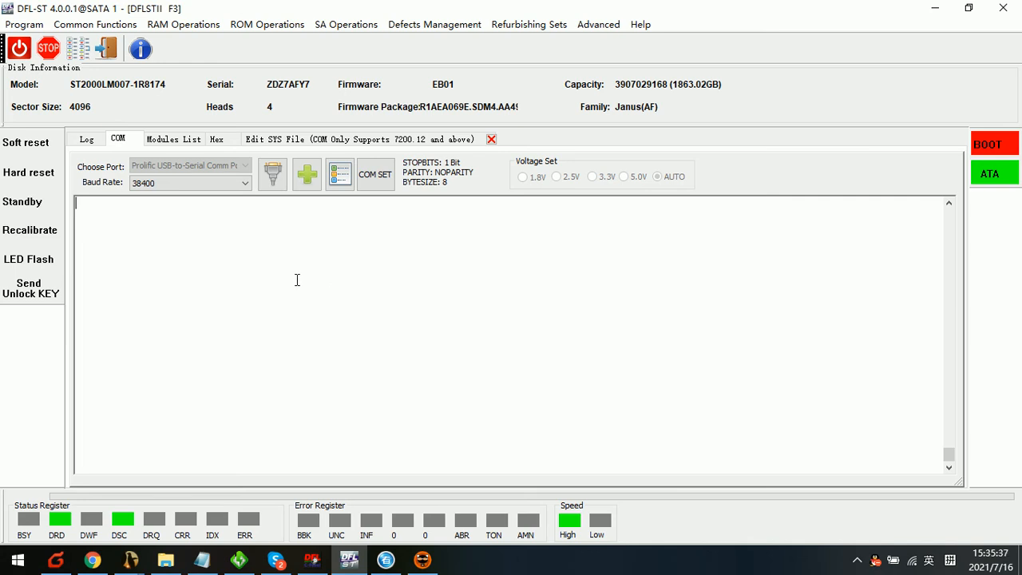
{"action": "left_click", "coordinate": [267, 24]}
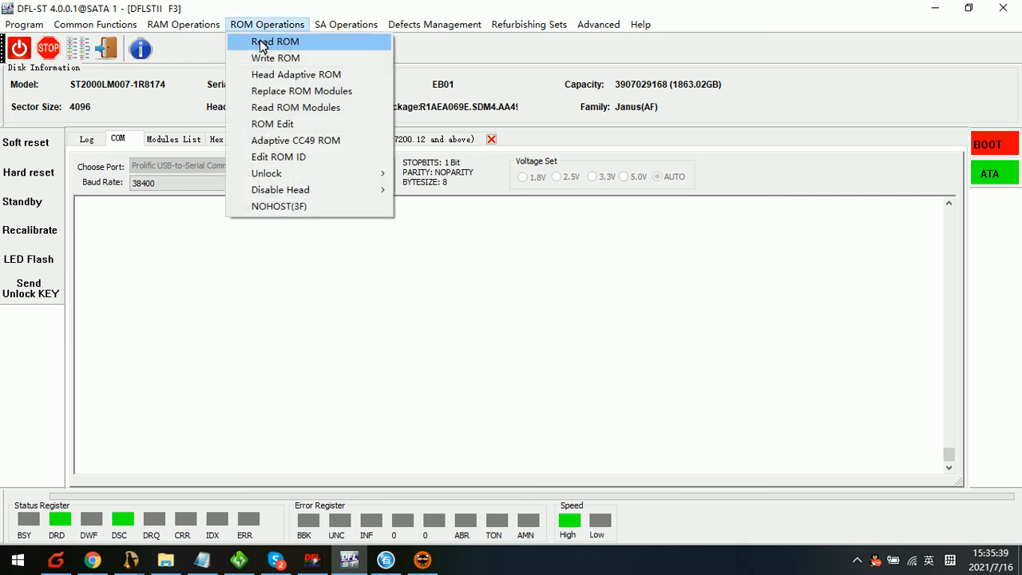
{"action": "left_click", "coordinate": [345, 24]}
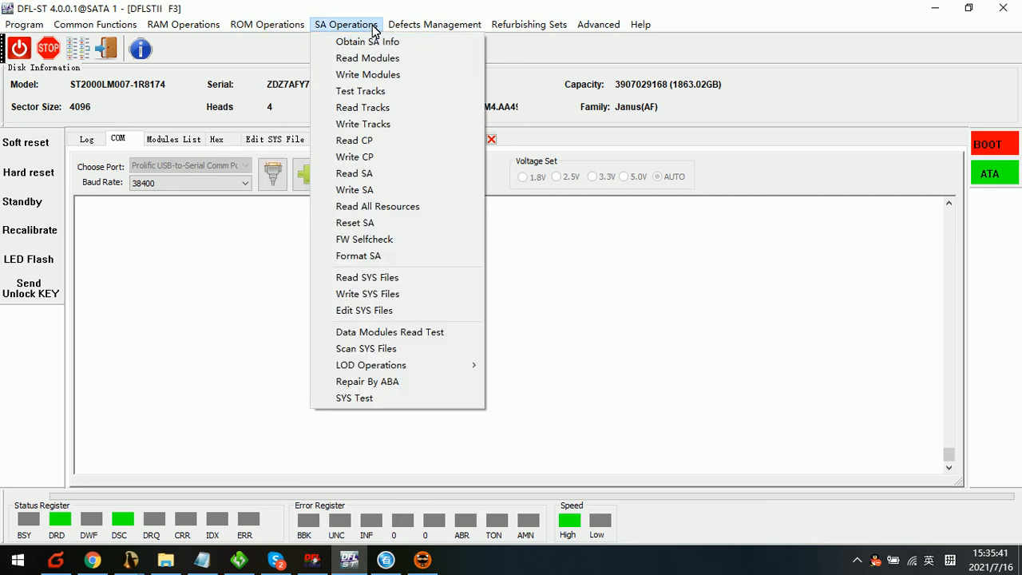
{"action": "mouse_move", "coordinate": [367, 278]}
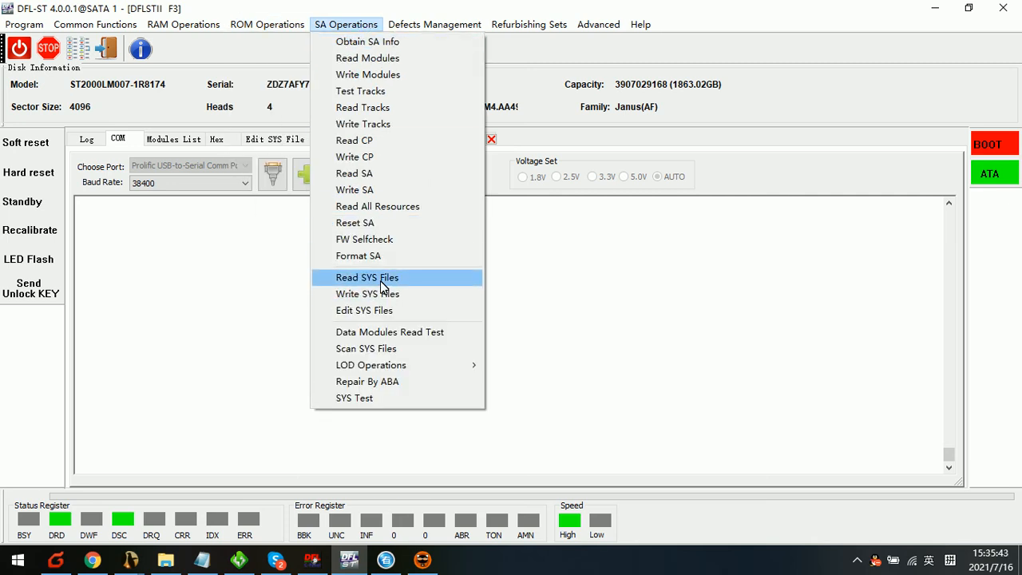
{"action": "left_click", "coordinate": [367, 277]}
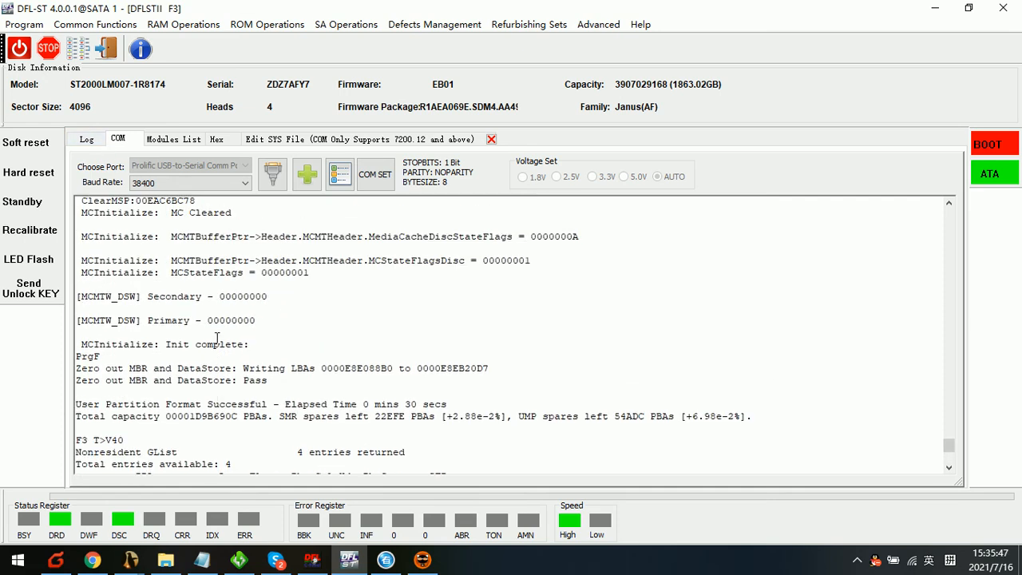
{"action": "scroll", "scroll_direction": "down", "scroll_amount": 3}
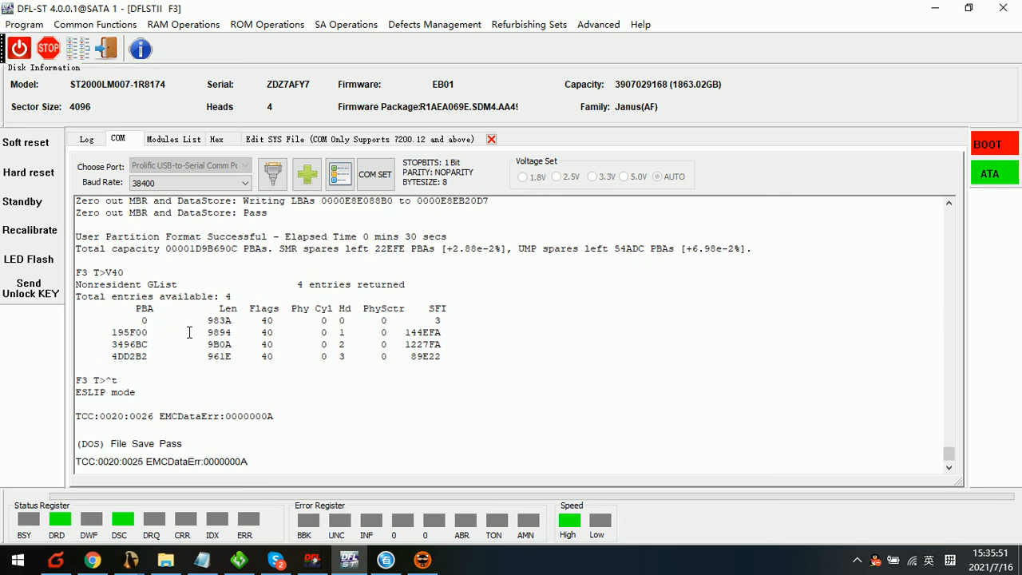
{"action": "double_click", "coordinate": [348, 284]}
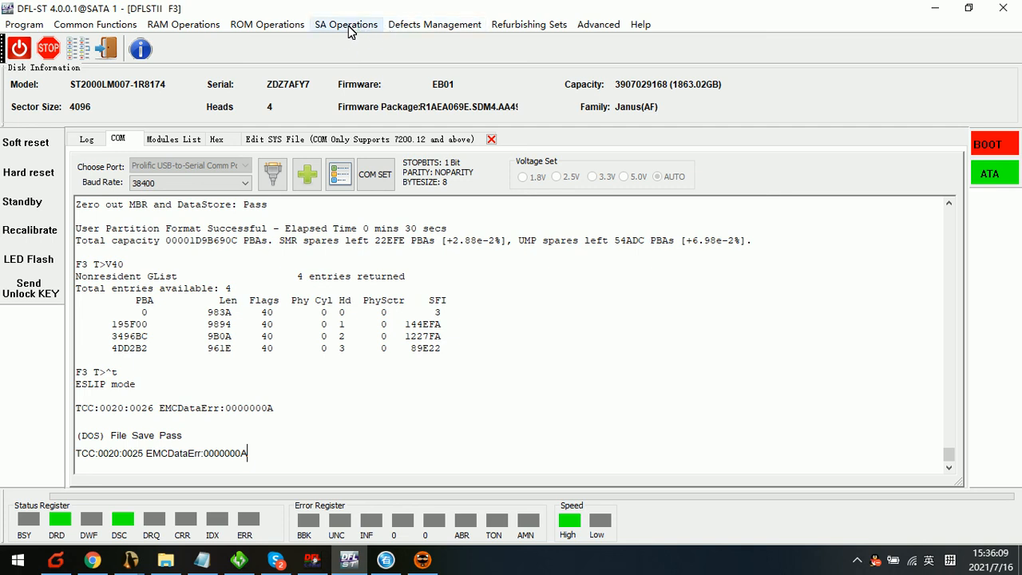
Run Clear Media Cache from Common Functions > Common Repair on the Seagate drive
{"action": "left_click", "coordinate": [94, 24]}
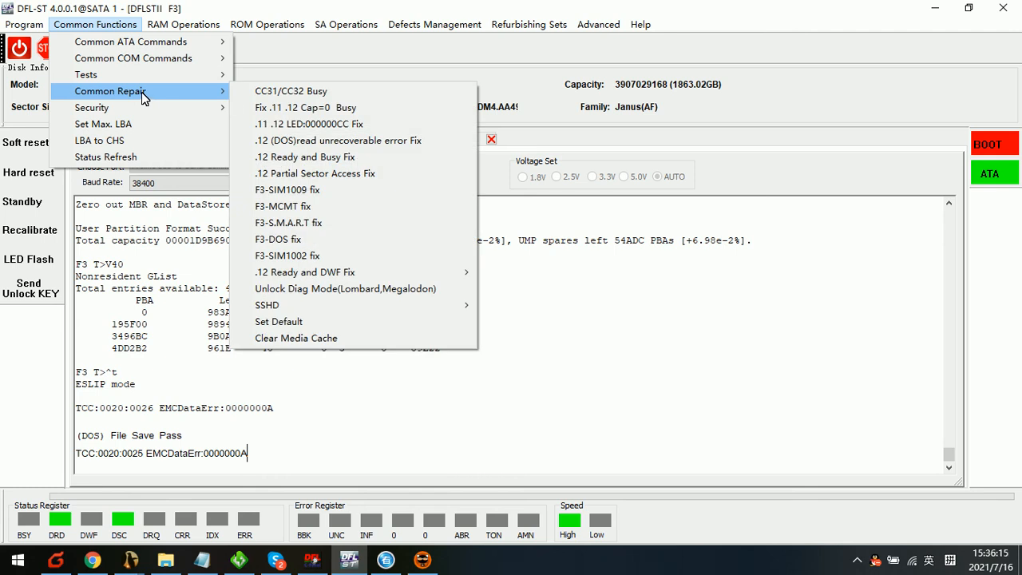
{"action": "mouse_move", "coordinate": [301, 339]}
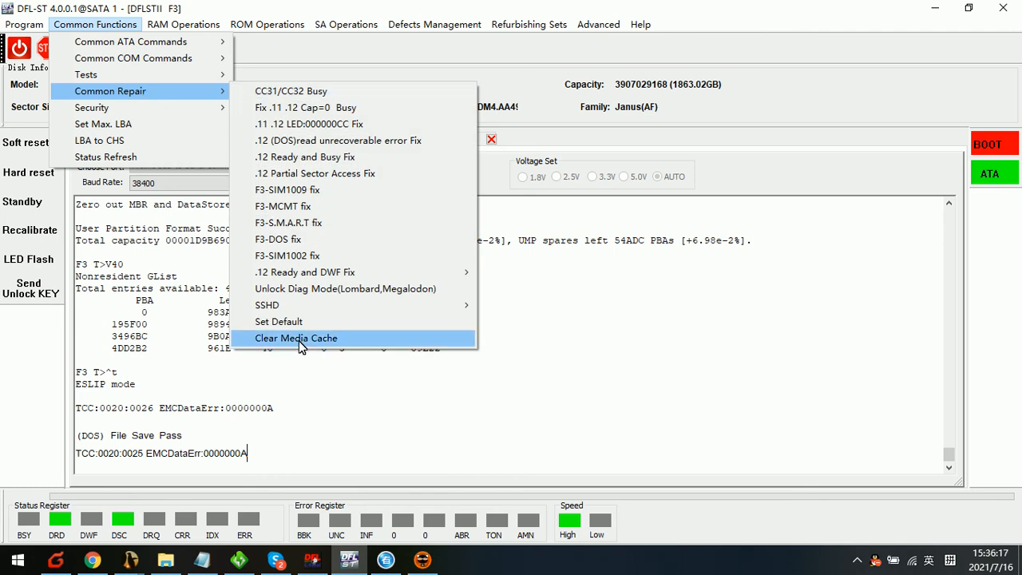
{"action": "mouse_move", "coordinate": [294, 349]}
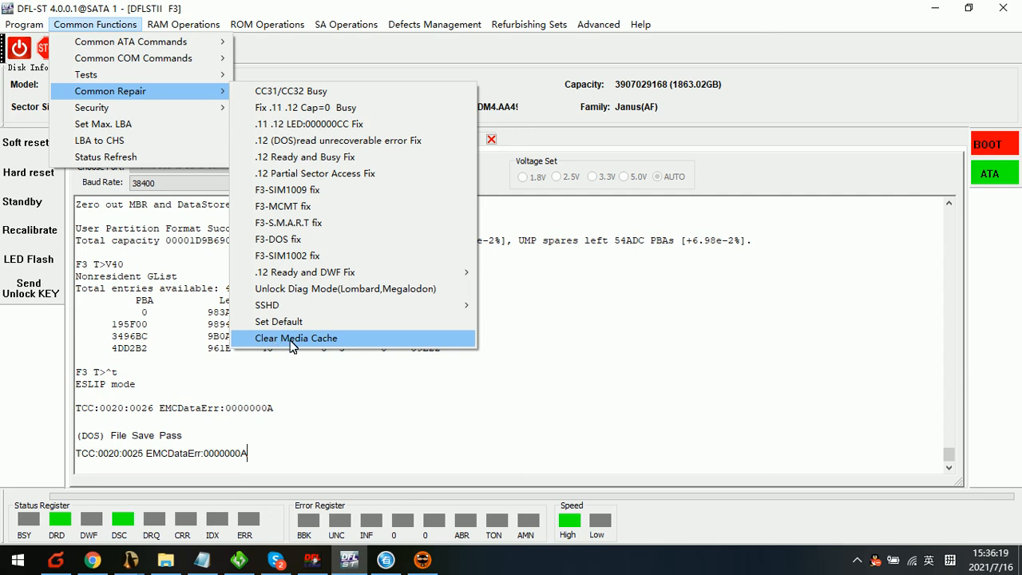
{"action": "mouse_move", "coordinate": [335, 348]}
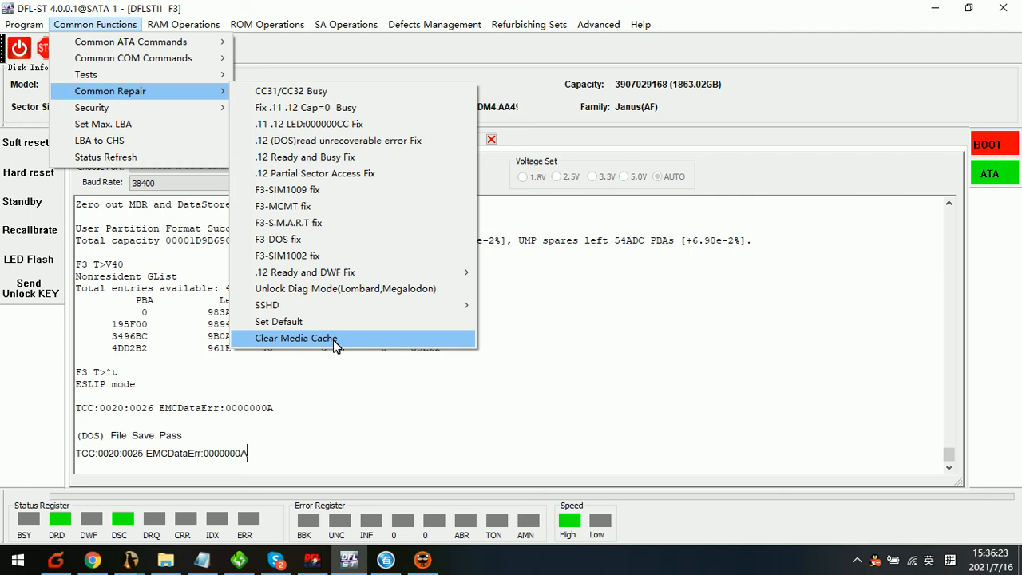
{"action": "mouse_move", "coordinate": [297, 345]}
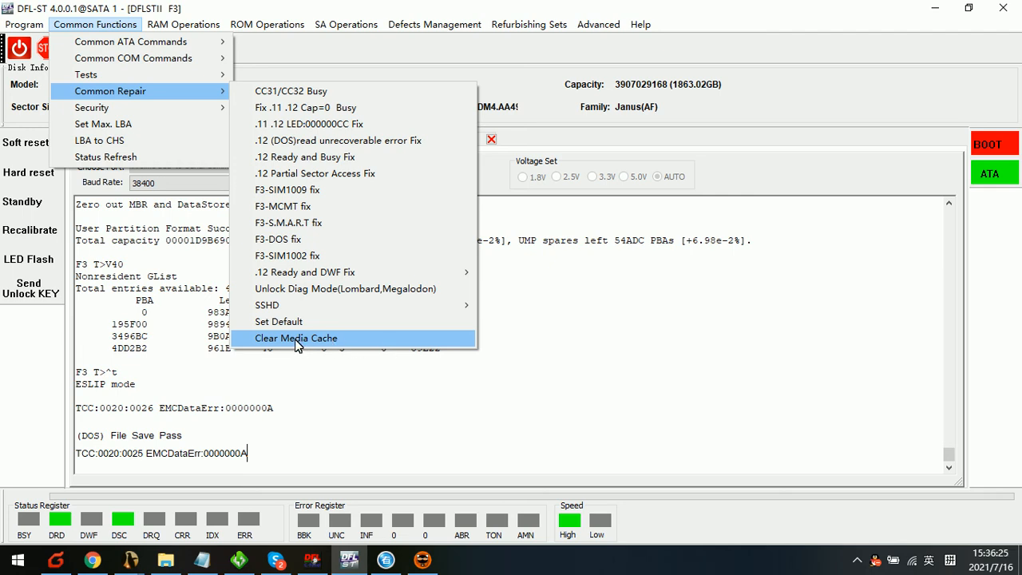
{"action": "left_click", "coordinate": [297, 338]}
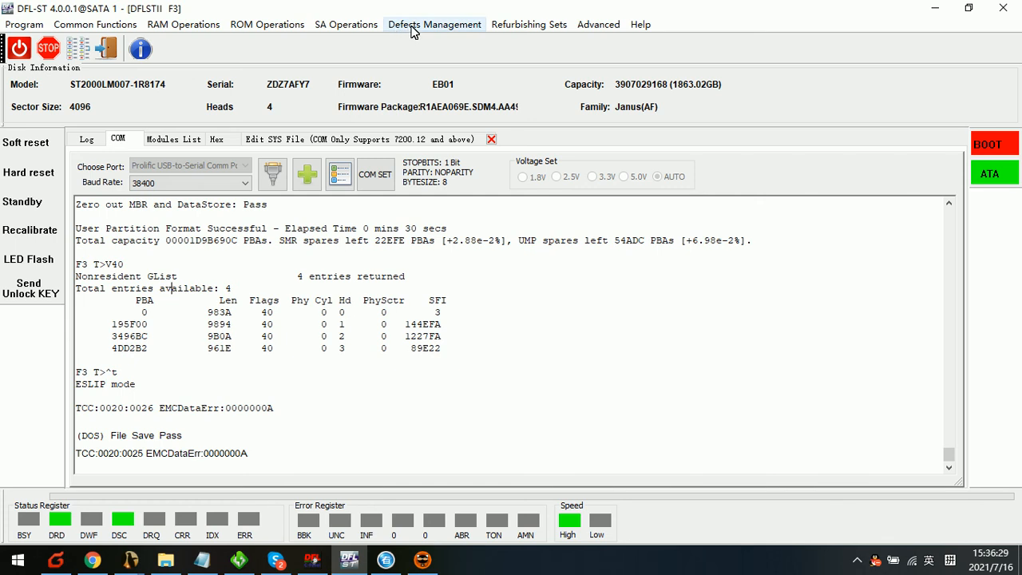
Launch HDD Scan from Defects Management for the ST2000LM007 drive
{"action": "left_click", "coordinate": [434, 24]}
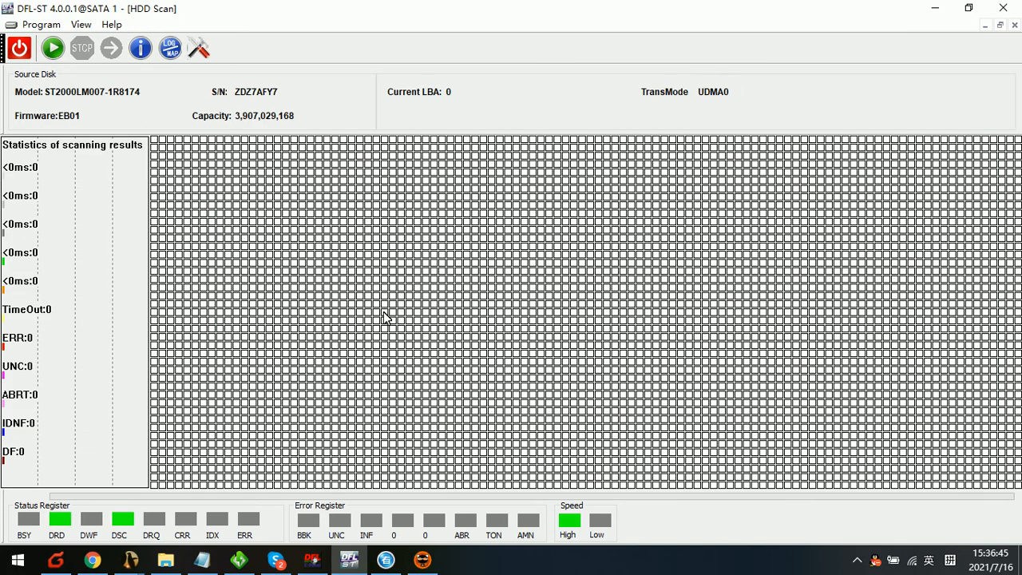
{"action": "left_click", "coordinate": [198, 48]}
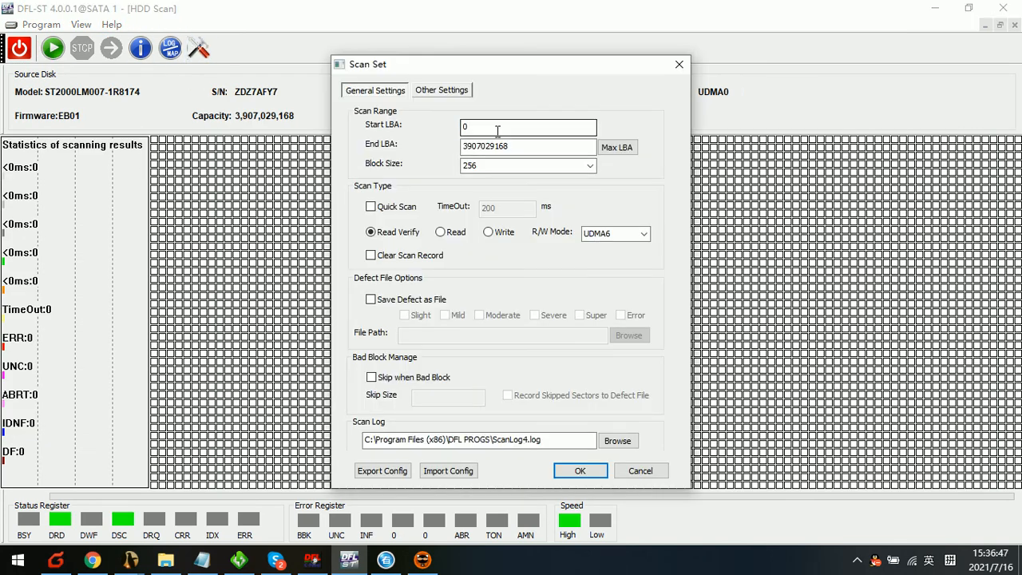
{"action": "type", "text": "3"}
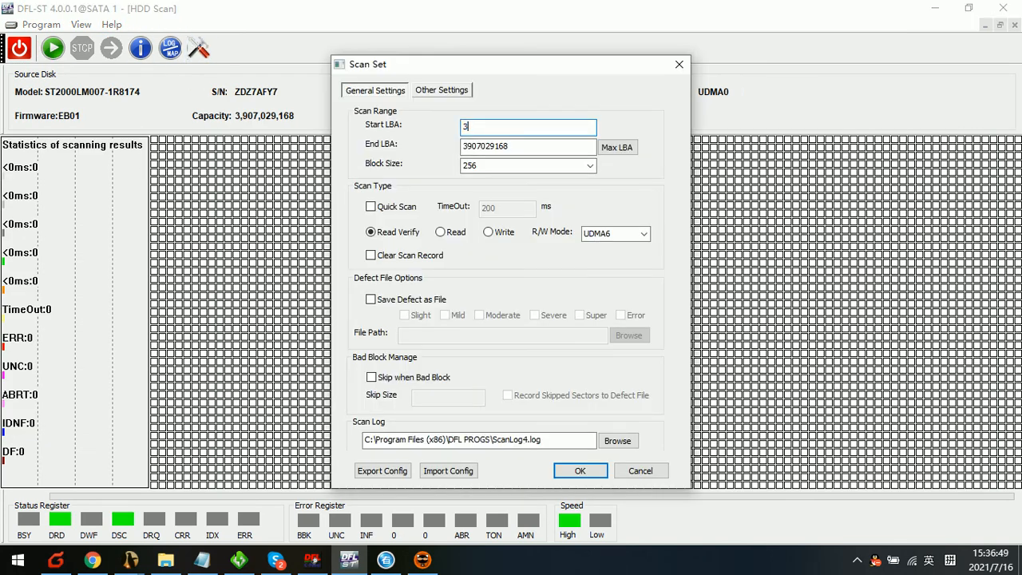
{"action": "type", "text": "700000000"}
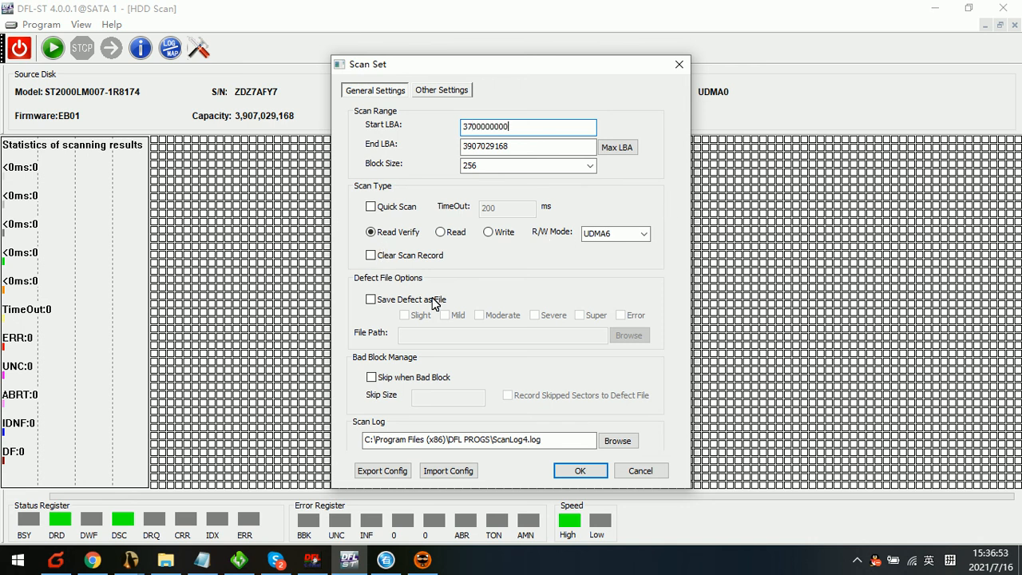
{"action": "left_click", "coordinate": [579, 470]}
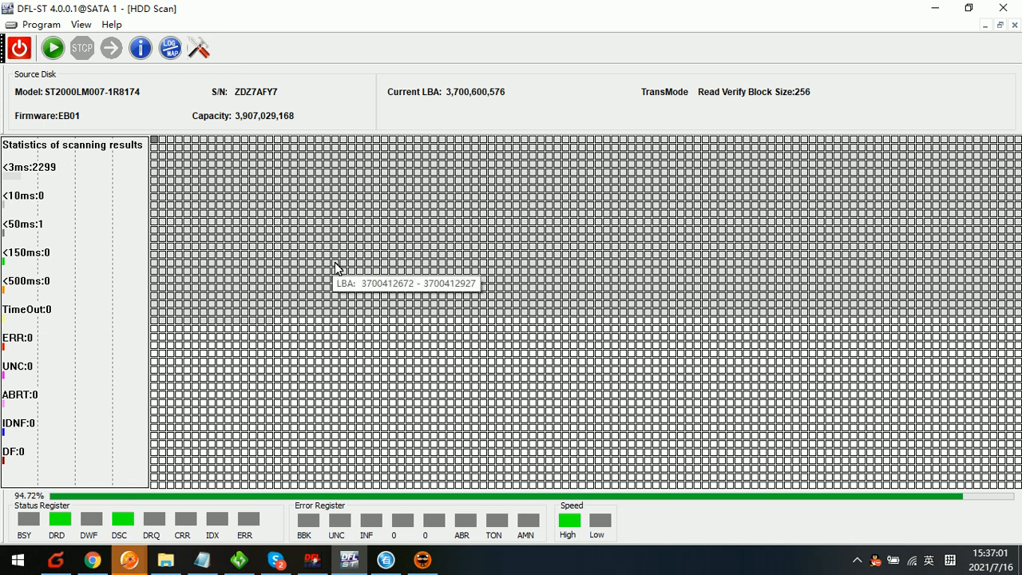
{"action": "mouse_move", "coordinate": [368, 252]}
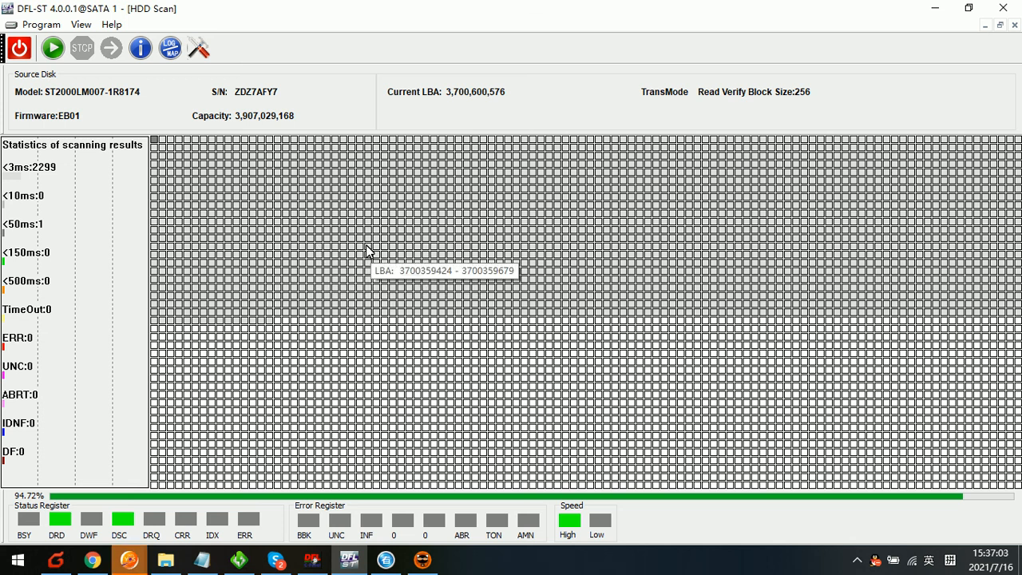
{"action": "mouse_move", "coordinate": [358, 253]}
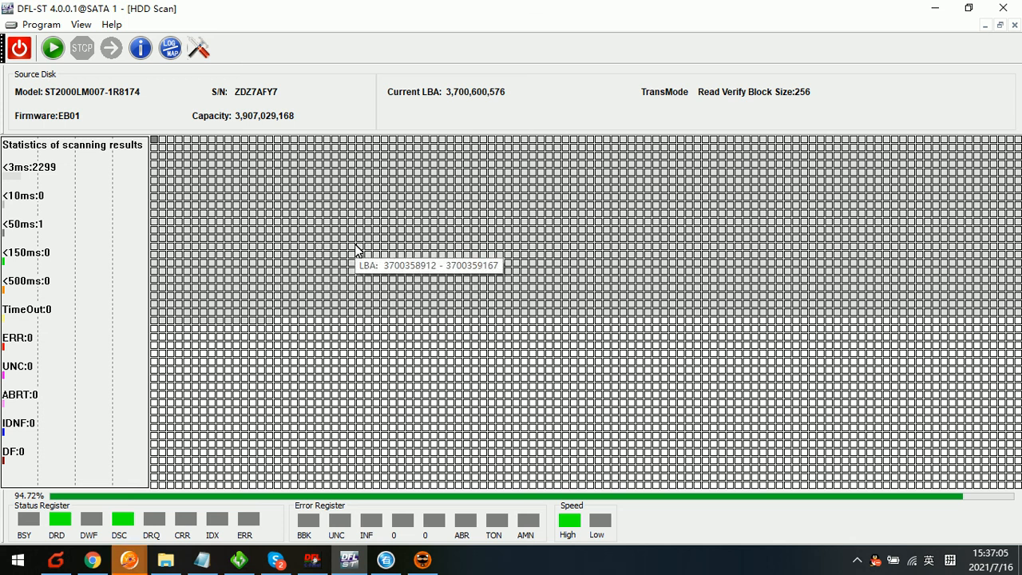
{"action": "mouse_move", "coordinate": [343, 246]}
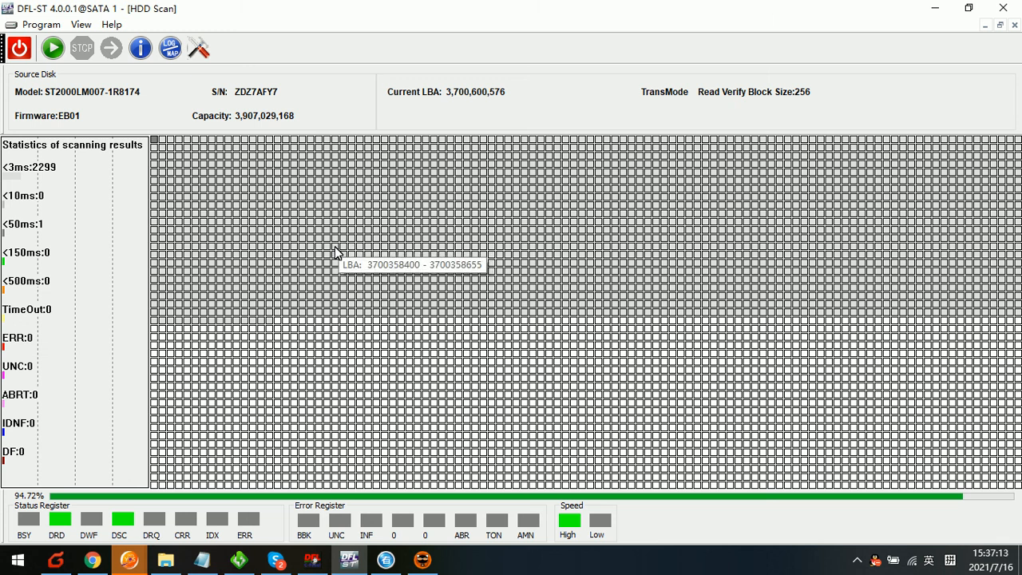
{"action": "mouse_move", "coordinate": [351, 255]}
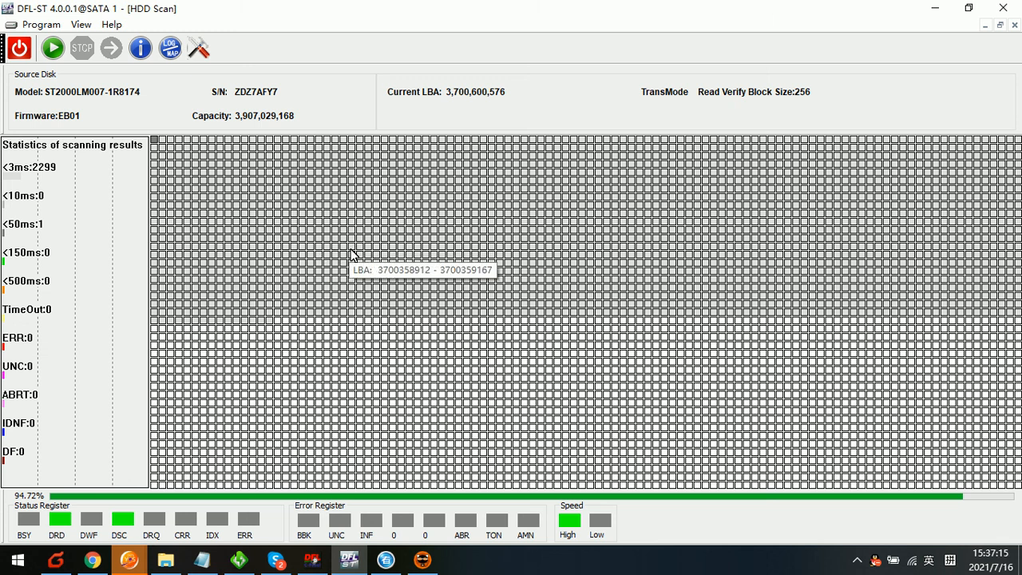